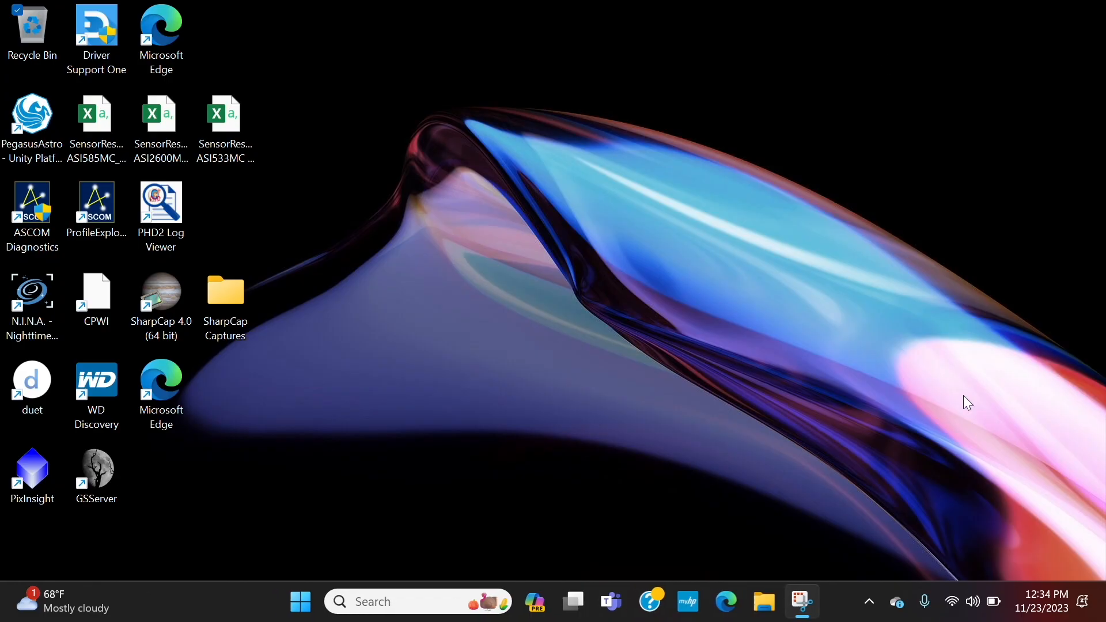
{"action": "mouse_move", "coordinate": [515, 482]}
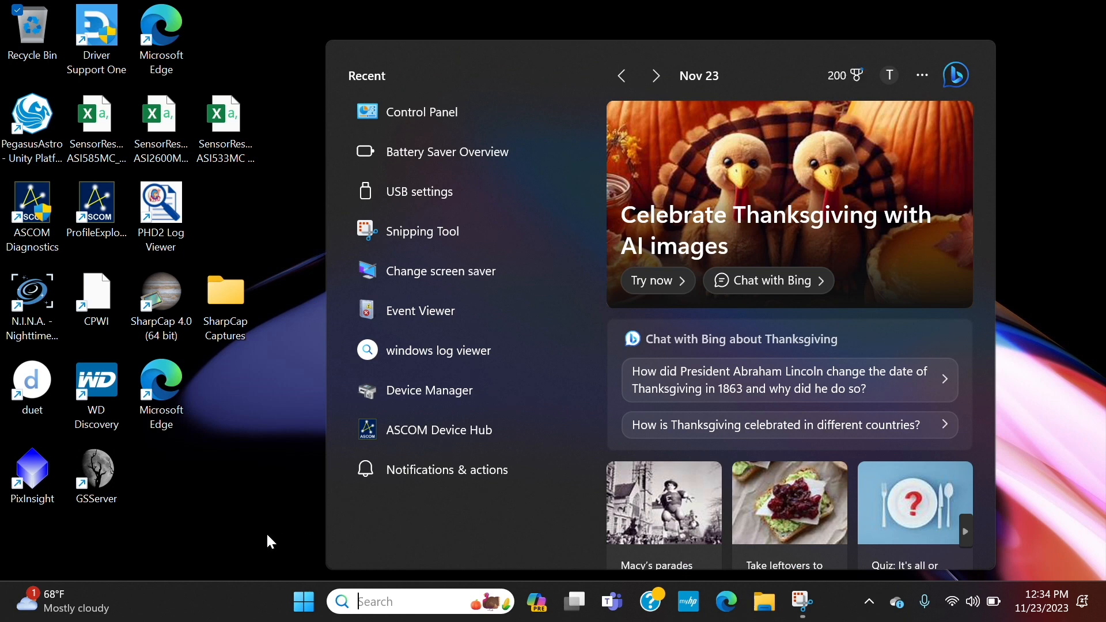
- Search Windows for 'even' to bring up Event Viewer as the best match
{"action": "type", "text": "even"}
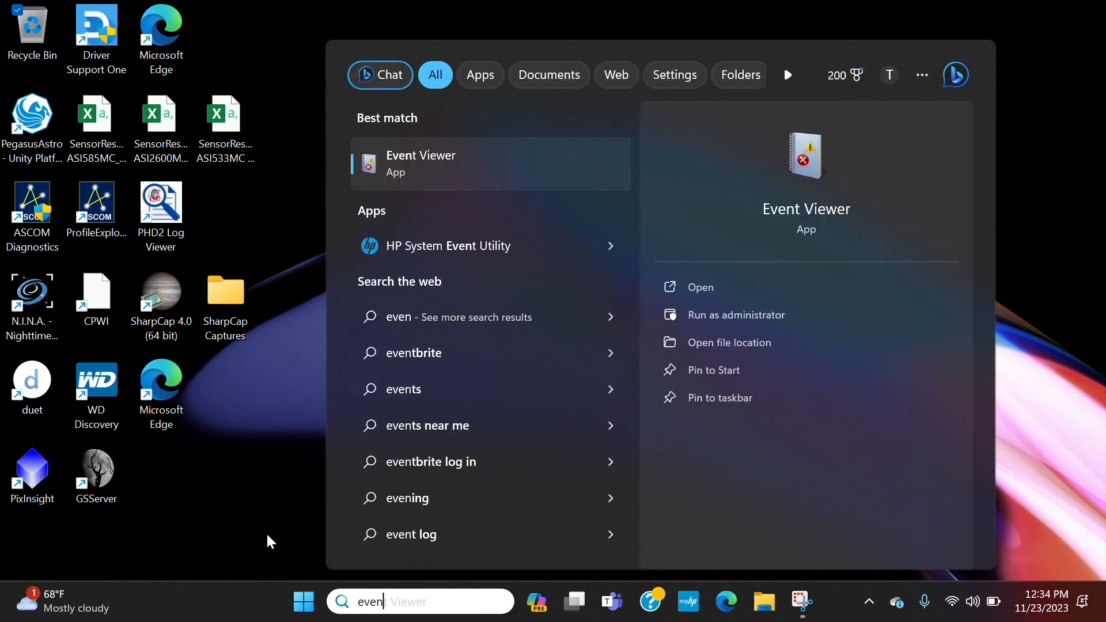
{"action": "mouse_move", "coordinate": [281, 384]}
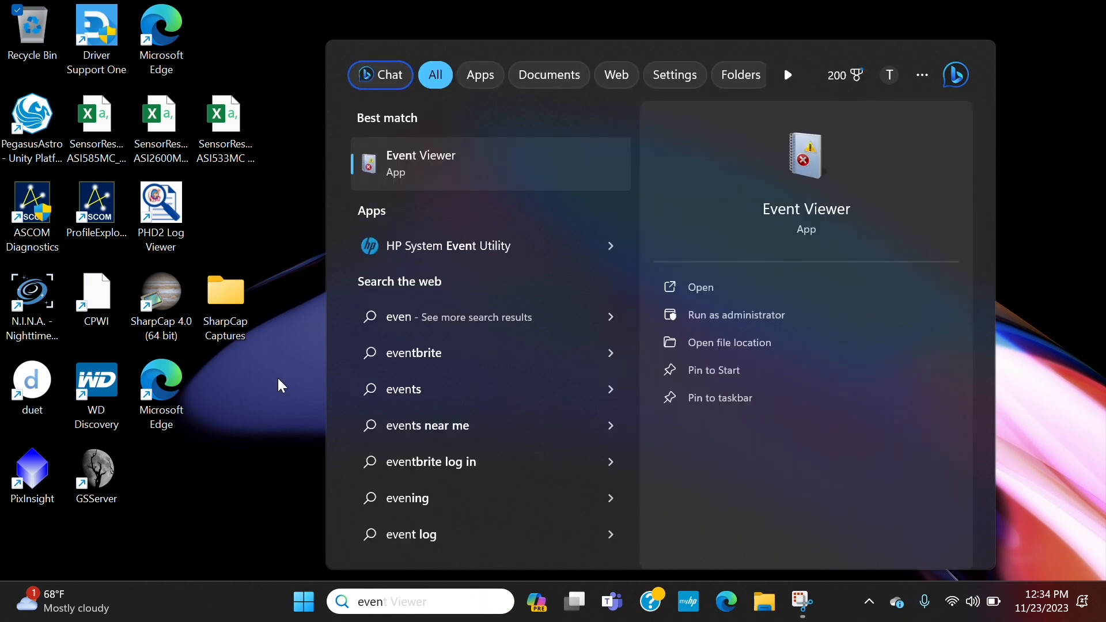
{"action": "mouse_move", "coordinate": [463, 173]}
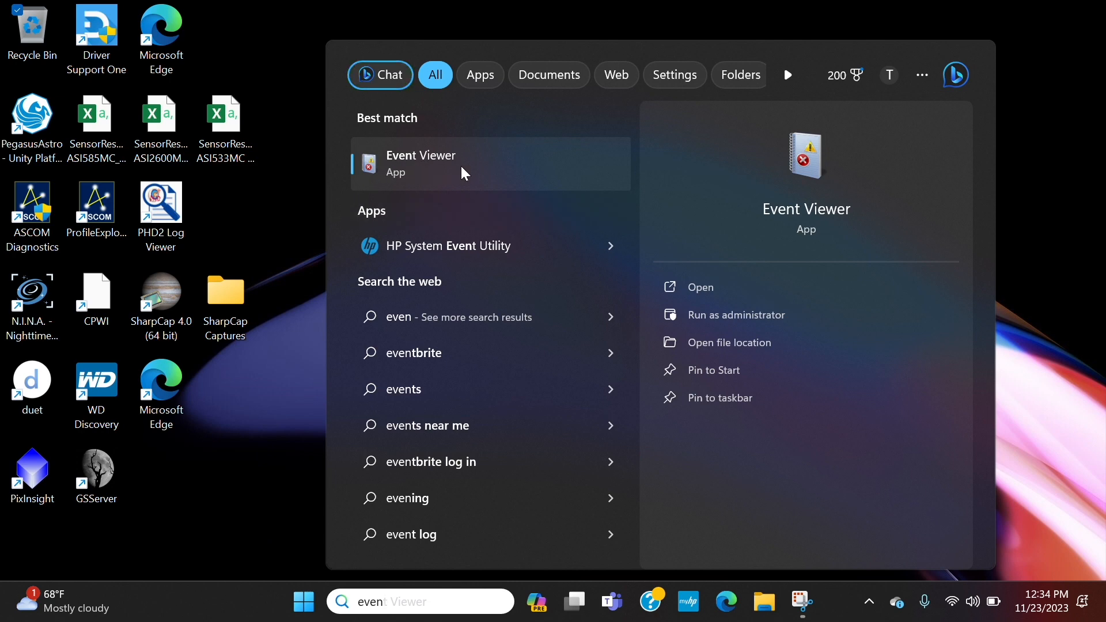
{"action": "mouse_move", "coordinate": [365, 204]}
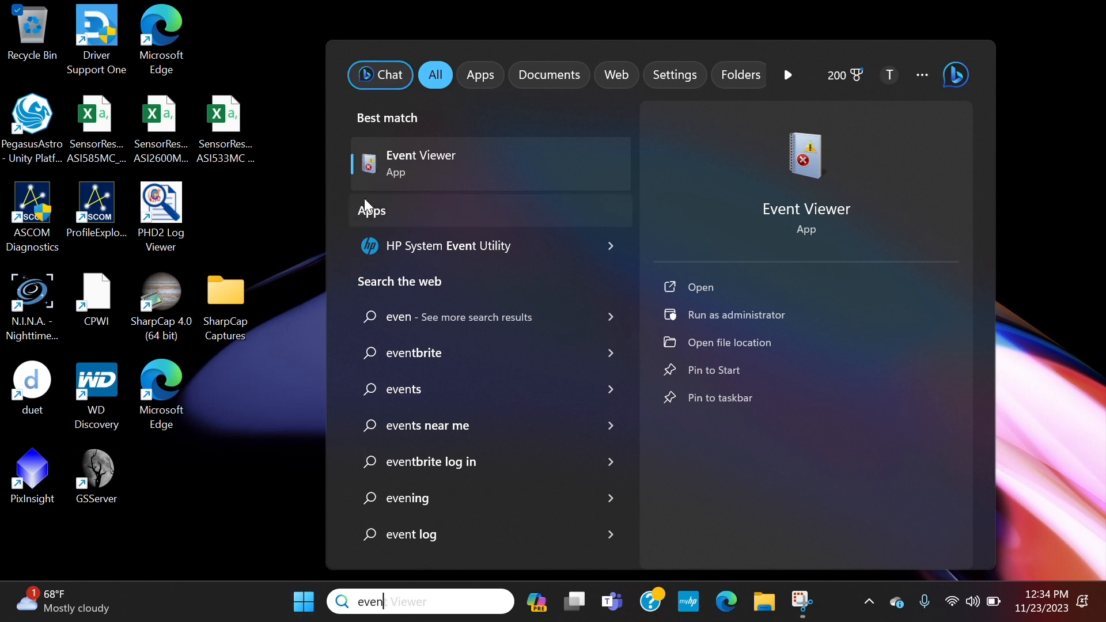
{"action": "mouse_move", "coordinate": [448, 173]}
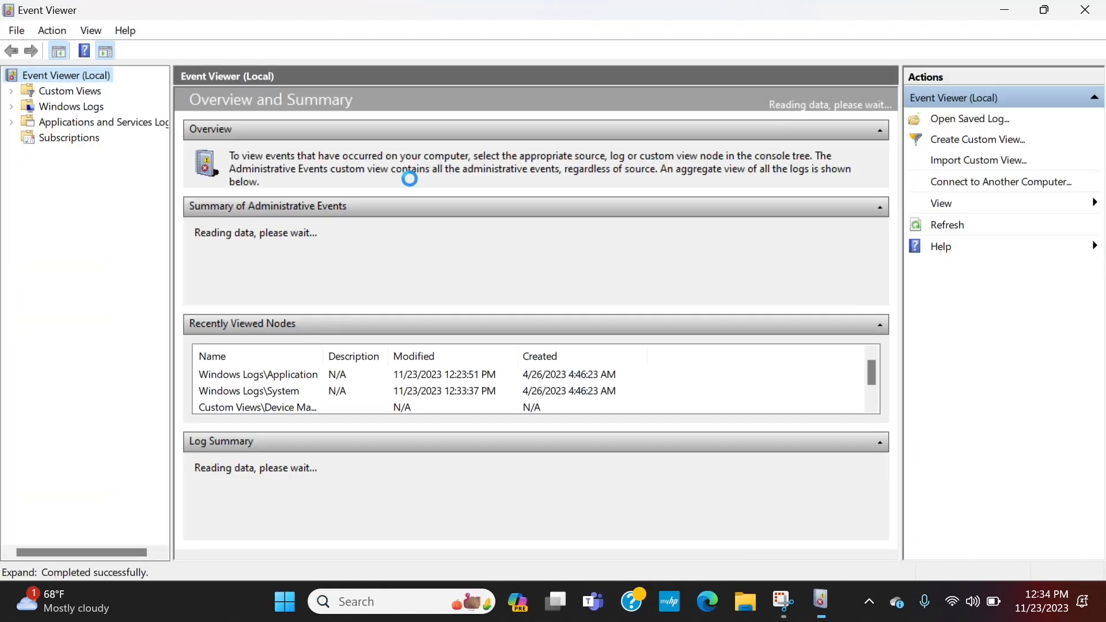
- Expand Windows Logs and load the Application log's events
{"action": "left_click", "coordinate": [72, 106]}
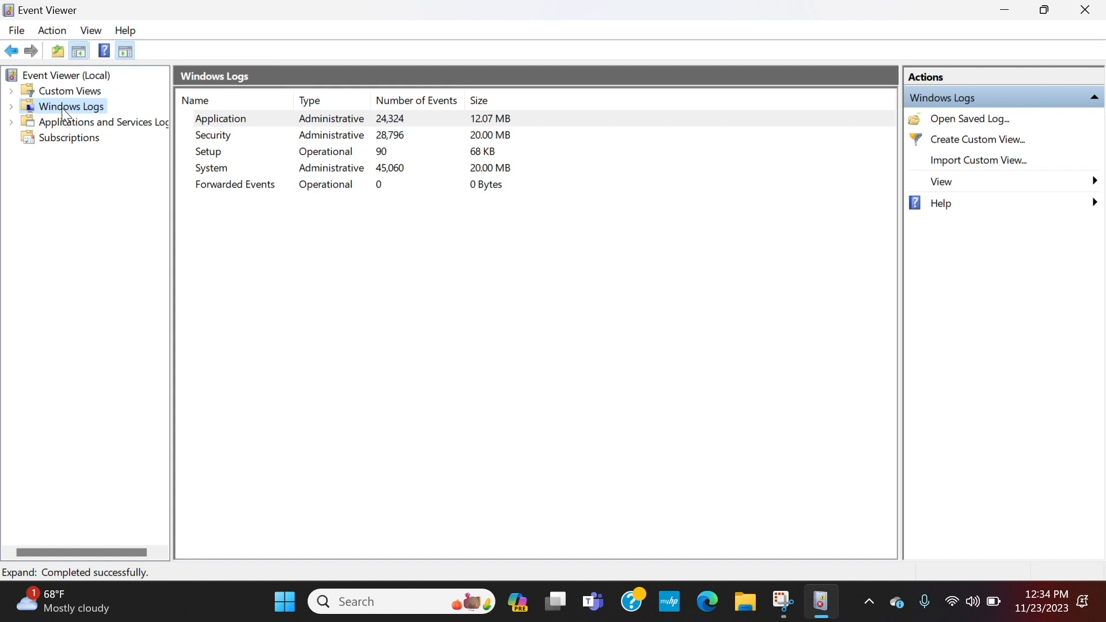
{"action": "left_click", "coordinate": [81, 121]}
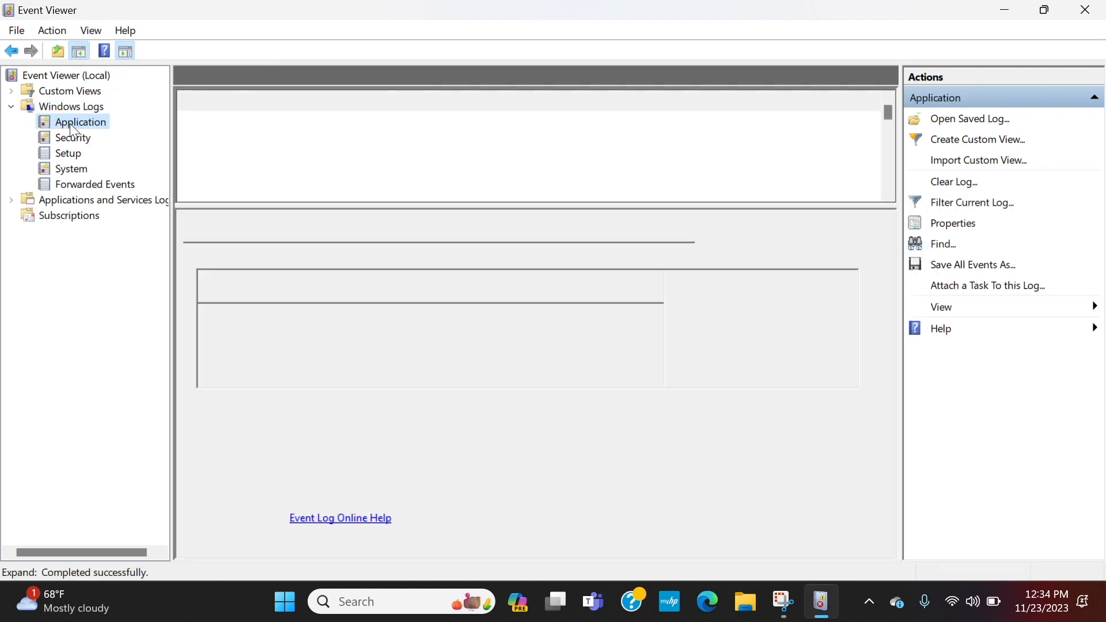
{"action": "left_click", "coordinate": [80, 122]}
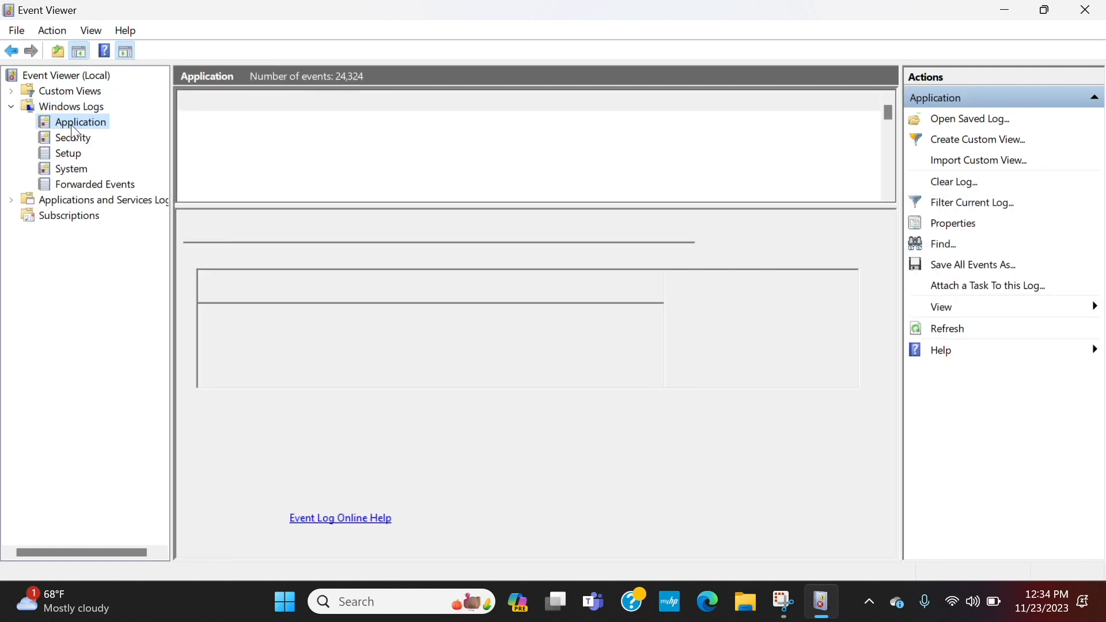
{"action": "mouse_move", "coordinate": [104, 159]}
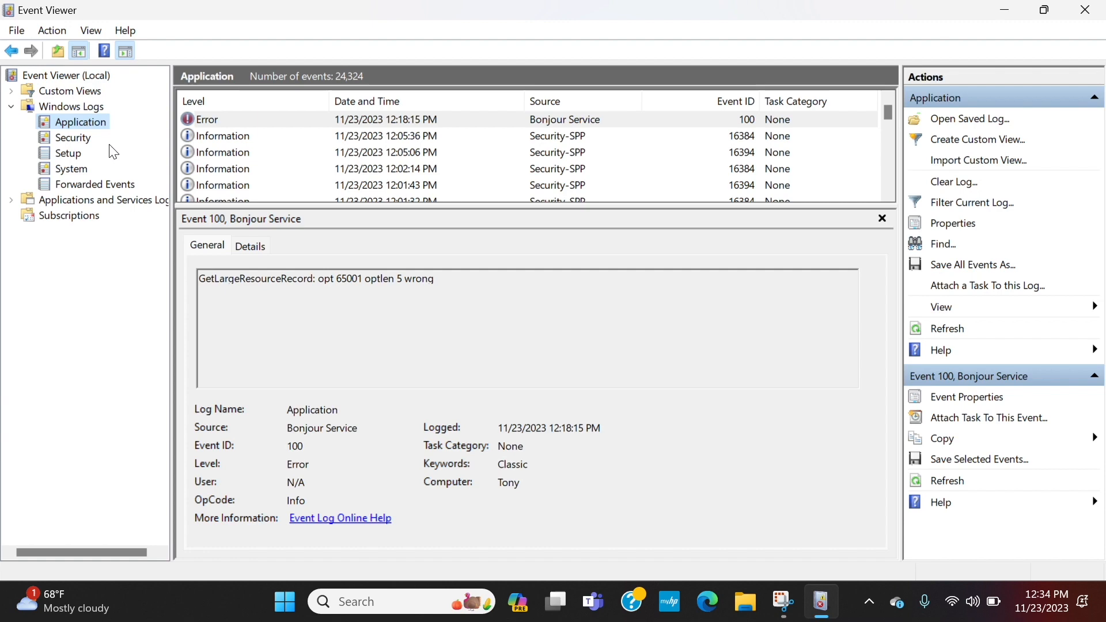
{"action": "mouse_move", "coordinate": [133, 136]}
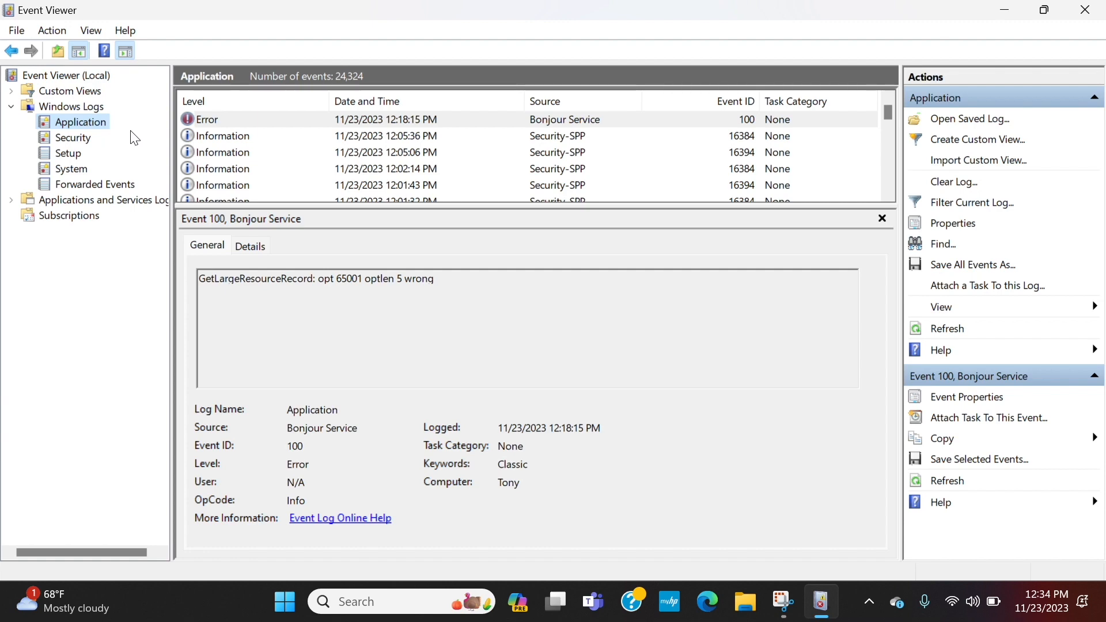
{"action": "mouse_move", "coordinate": [365, 594]}
{"action": "type", "text": "p"}
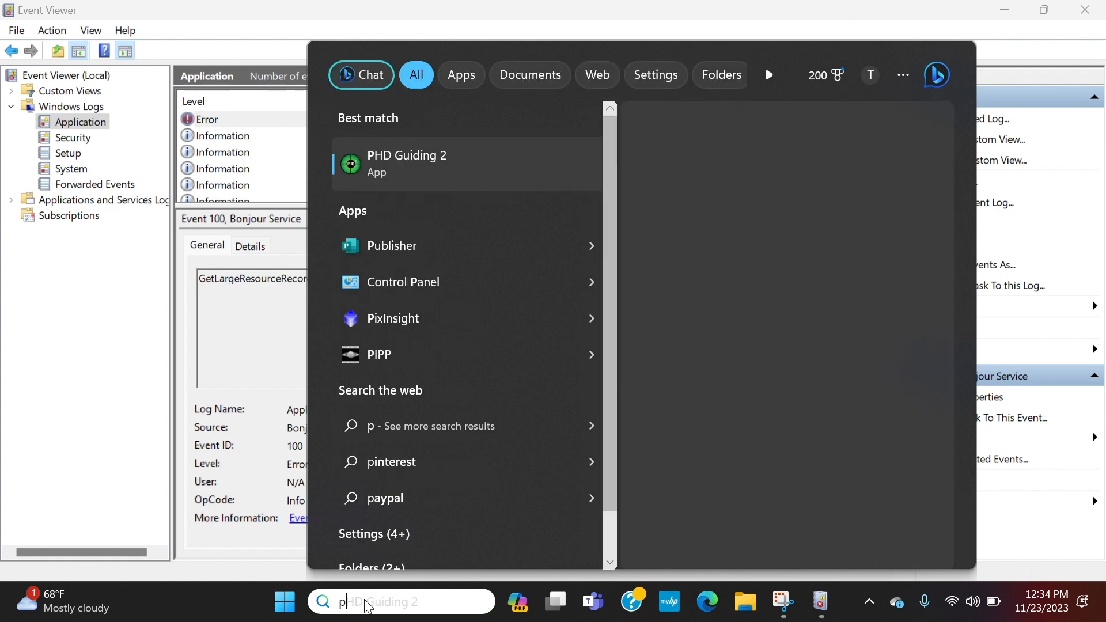
{"action": "type", "text": "hd"}
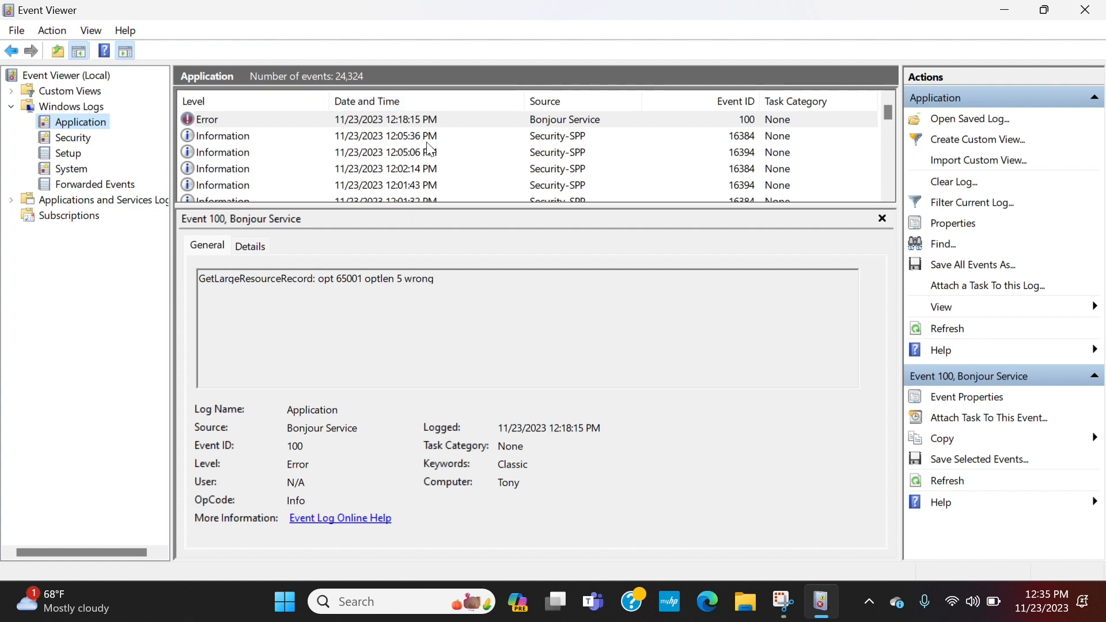
{"action": "mouse_move", "coordinate": [207, 128]}
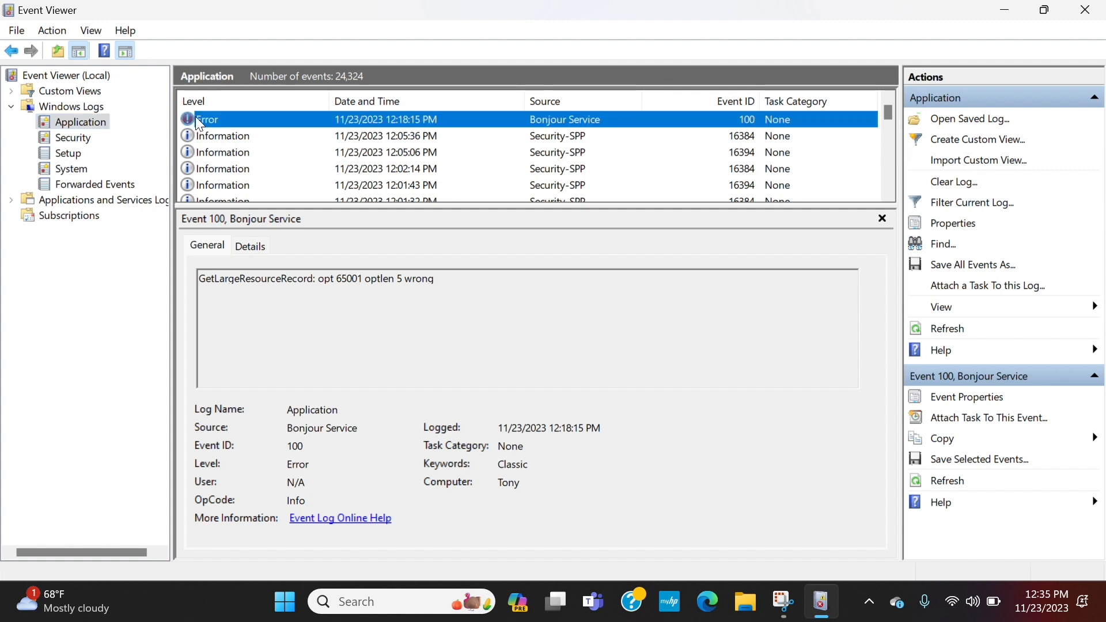
{"action": "mouse_move", "coordinate": [525, 135]}
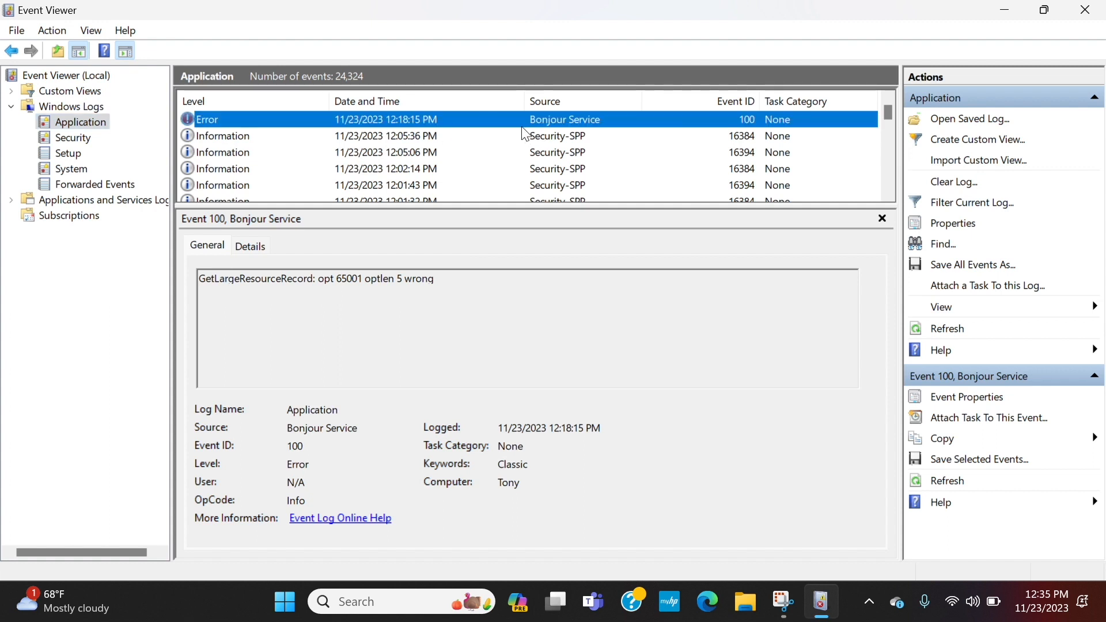
{"action": "mouse_move", "coordinate": [464, 122]}
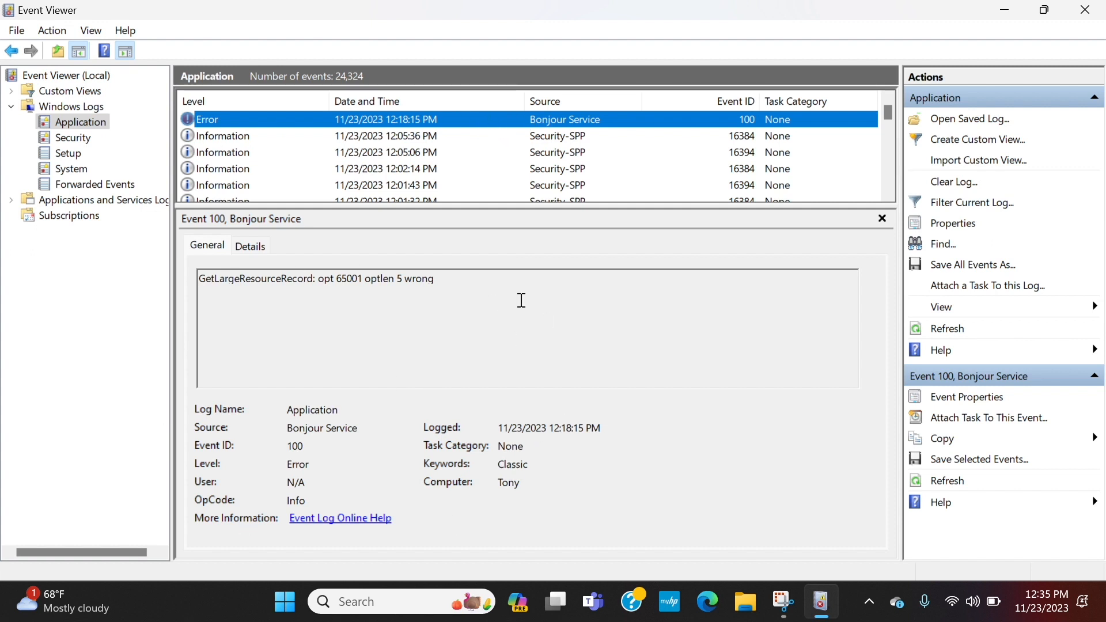
{"action": "mouse_move", "coordinate": [295, 451]}
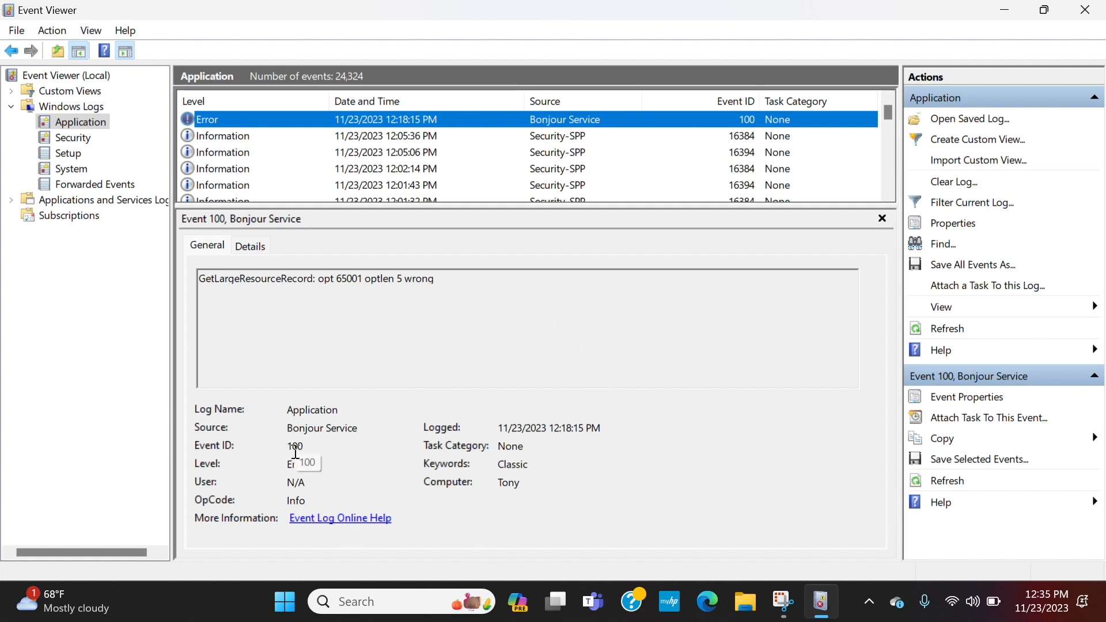
{"action": "mouse_move", "coordinate": [515, 361]}
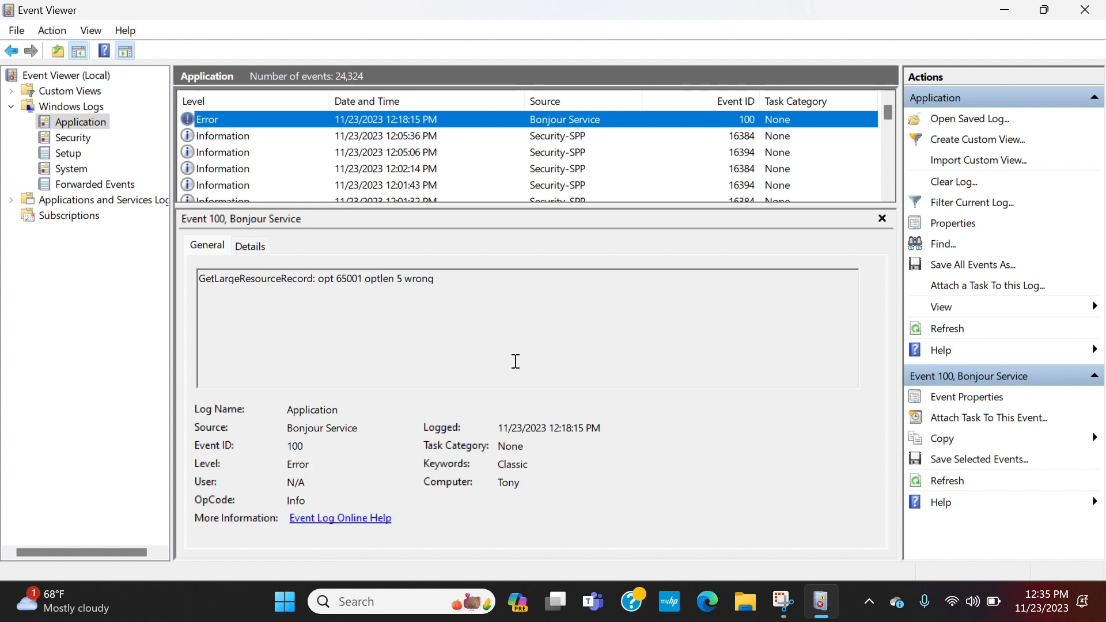
{"action": "mouse_move", "coordinate": [593, 372]}
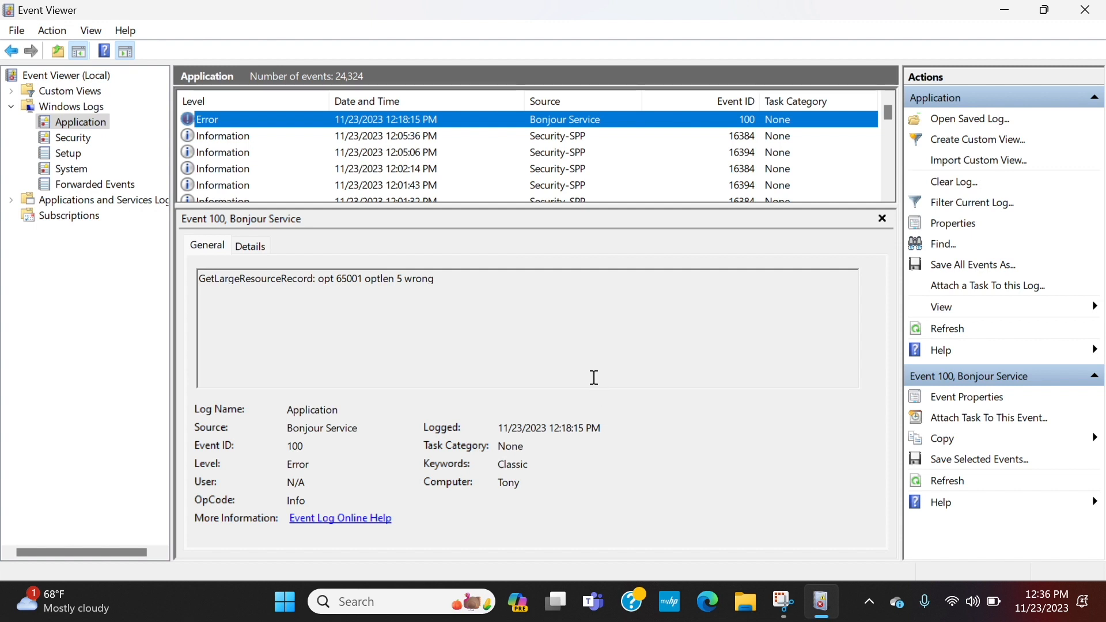
{"action": "mouse_move", "coordinate": [182, 358]}
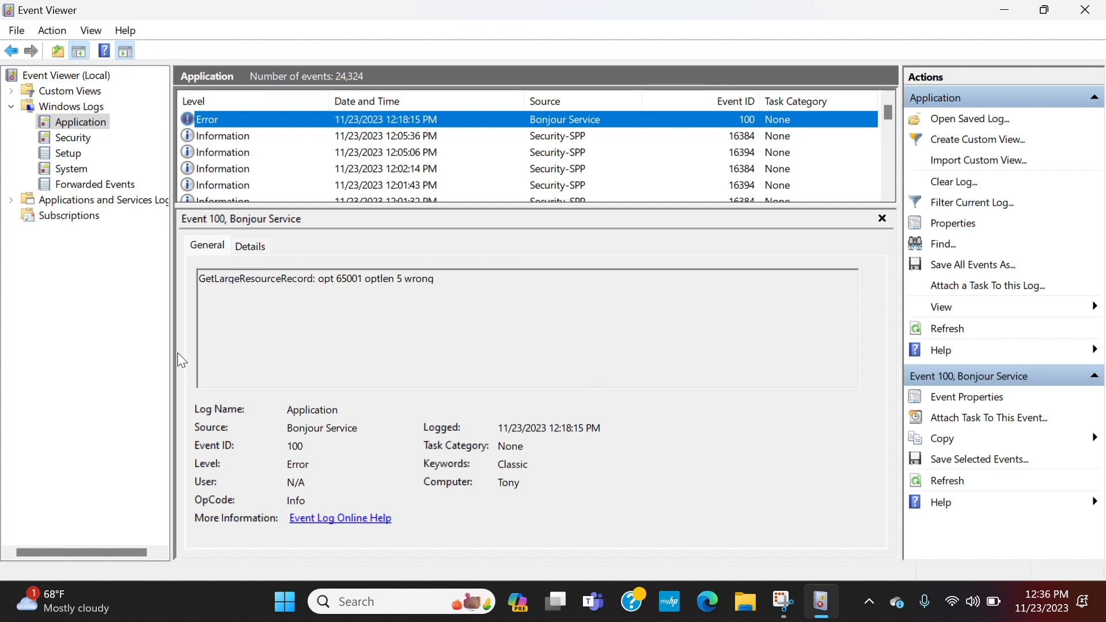
{"action": "mouse_move", "coordinate": [139, 345]}
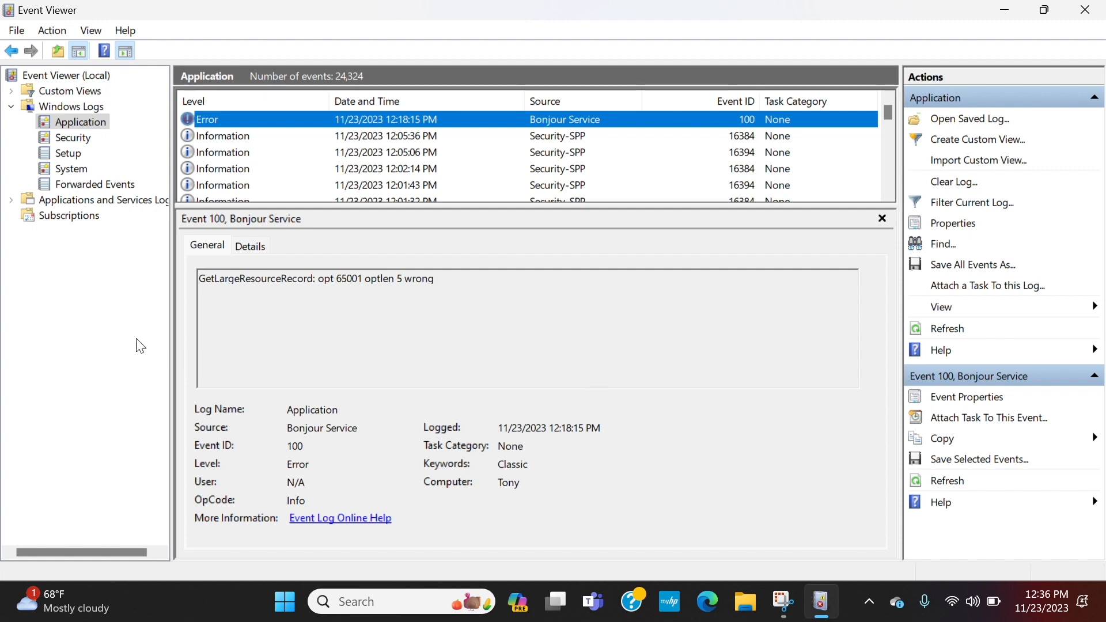